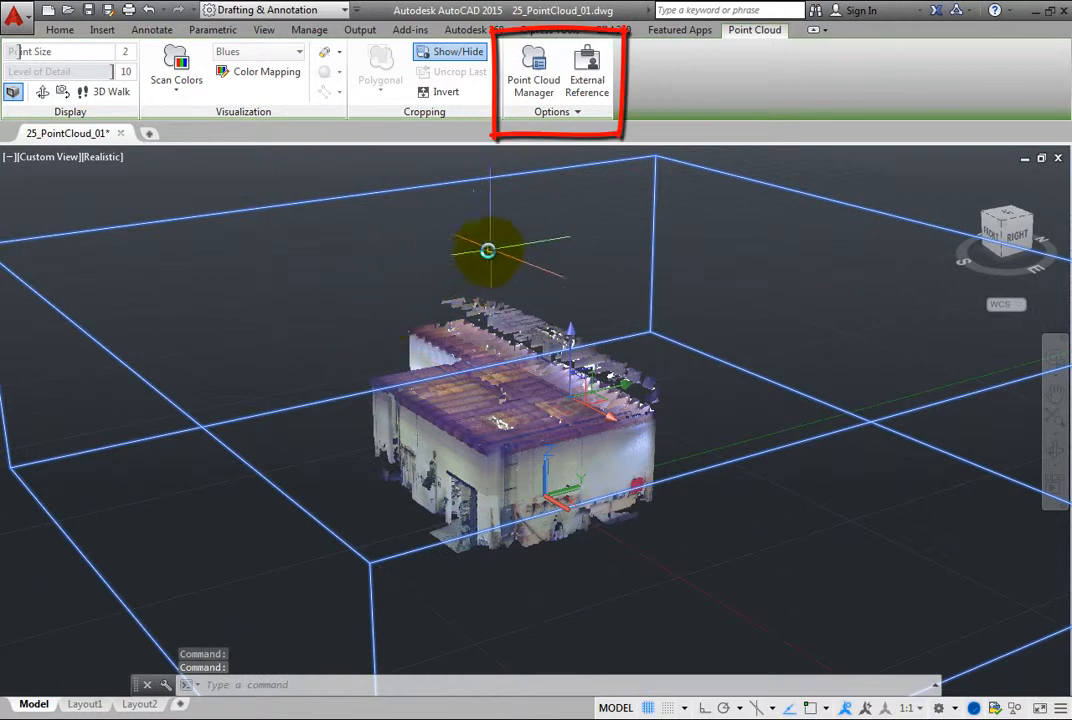
pyautogui.moveTo(532, 72)
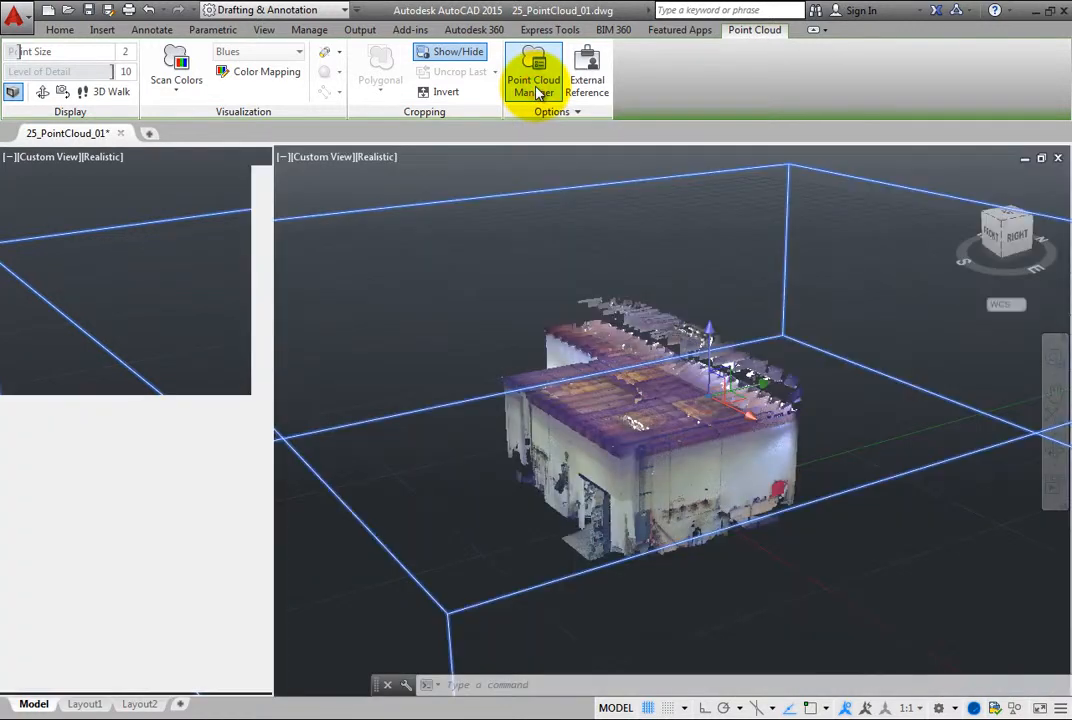
# Step: Launch the Point Cloud Manager palette from the Point Cloud ribbon's Options panel
pyautogui.click(532, 84)
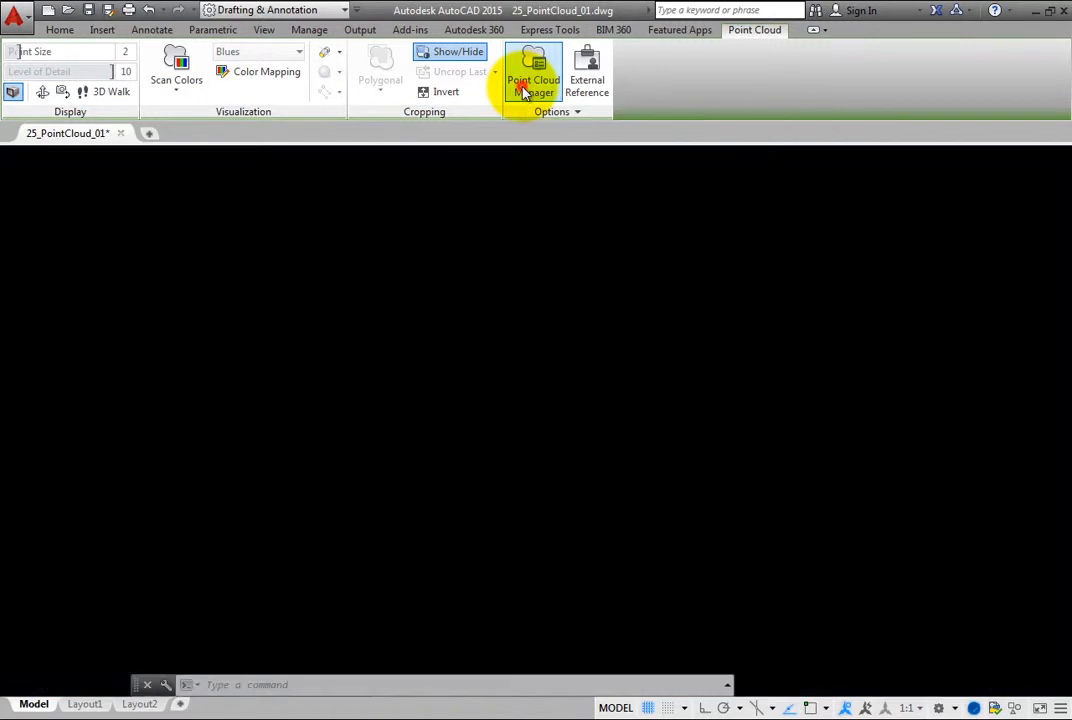
# Step: Show the Point Cloud Manager tree listing the building scan's regions and two scans
pyautogui.click(532, 78)
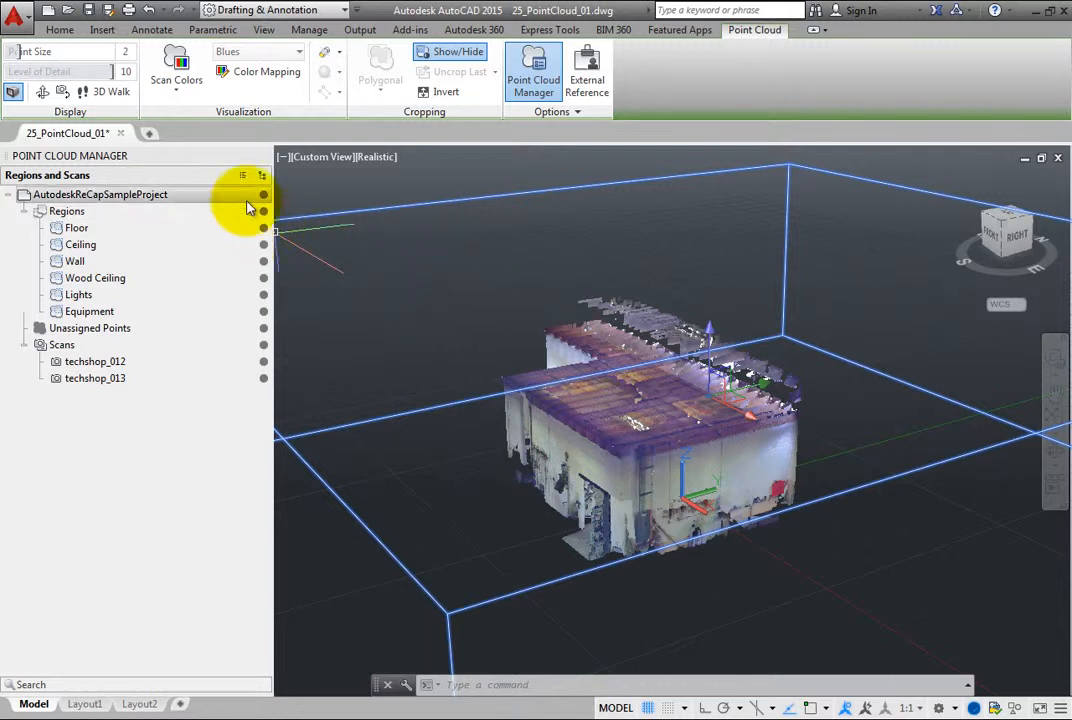
pyautogui.moveTo(244, 176)
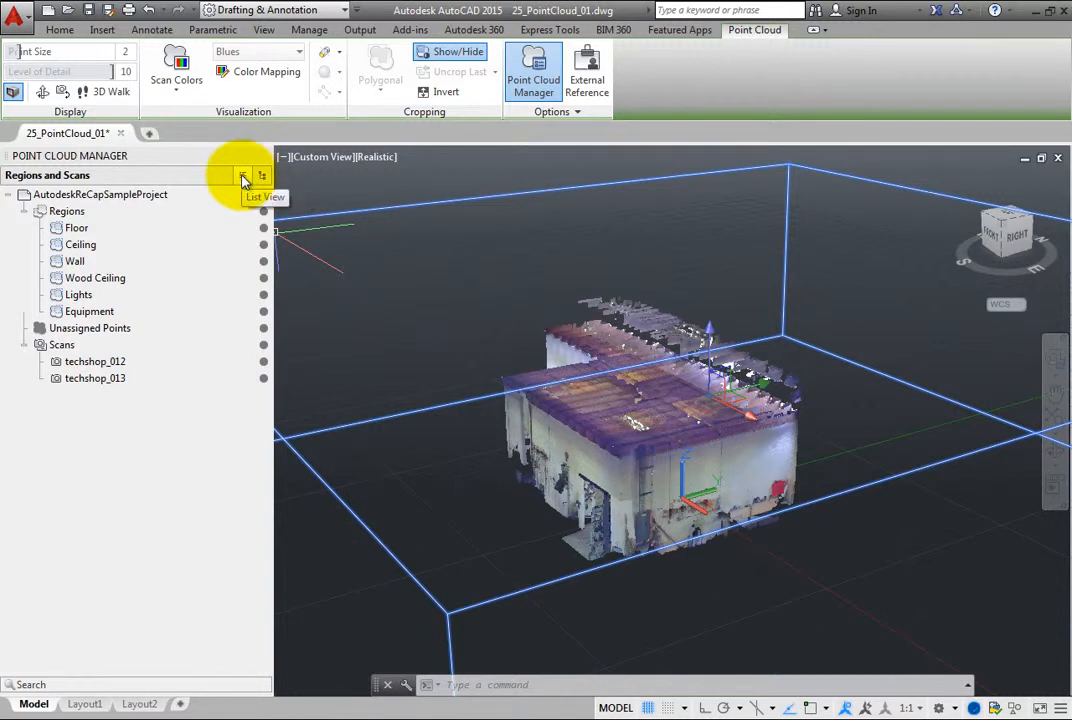
pyautogui.click(242, 176)
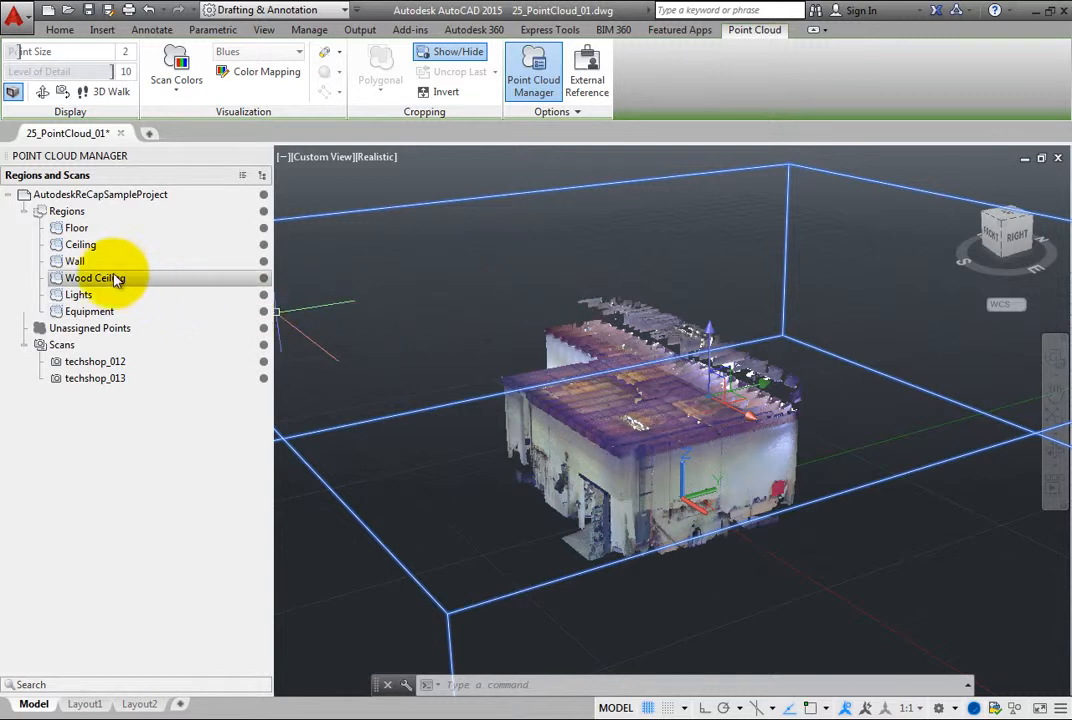
pyautogui.click(96, 278)
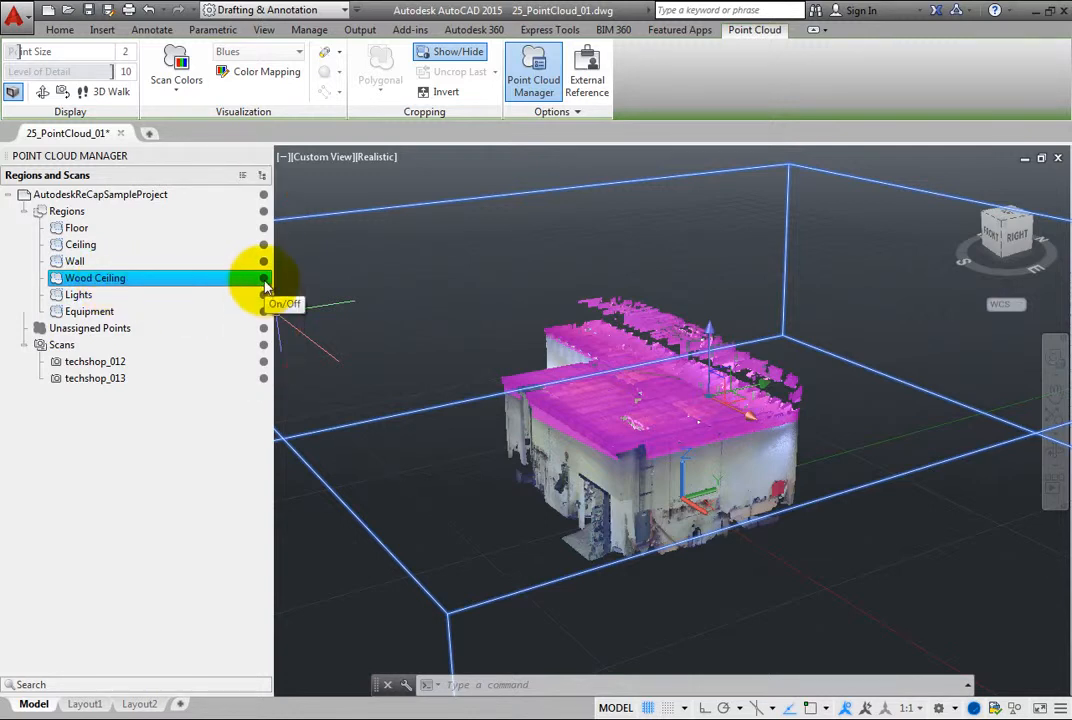
# Step: Switch the Wood Ceiling region off and back on so its magenta points reappear
pyautogui.click(264, 278)
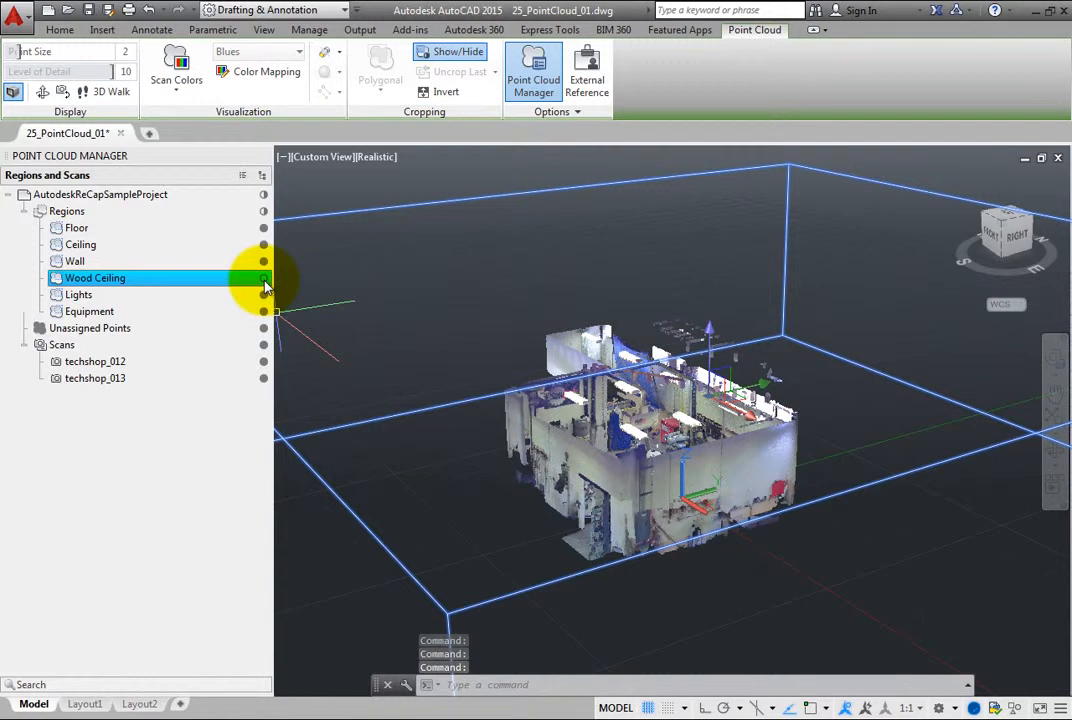
pyautogui.click(264, 278)
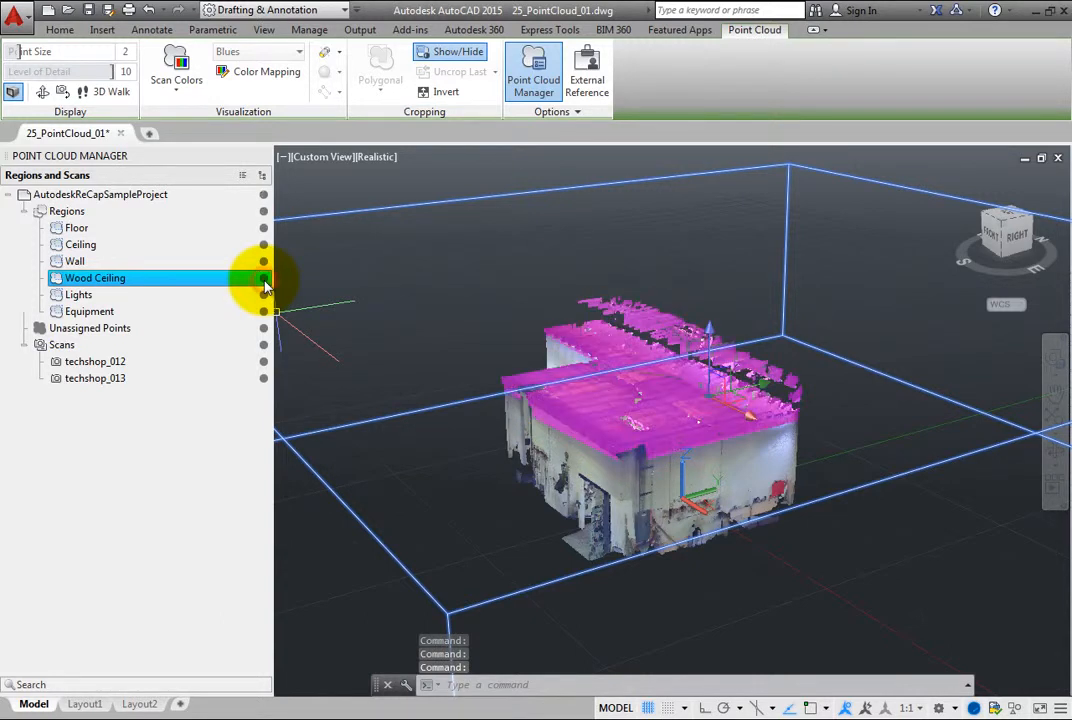
pyautogui.moveTo(156, 290)
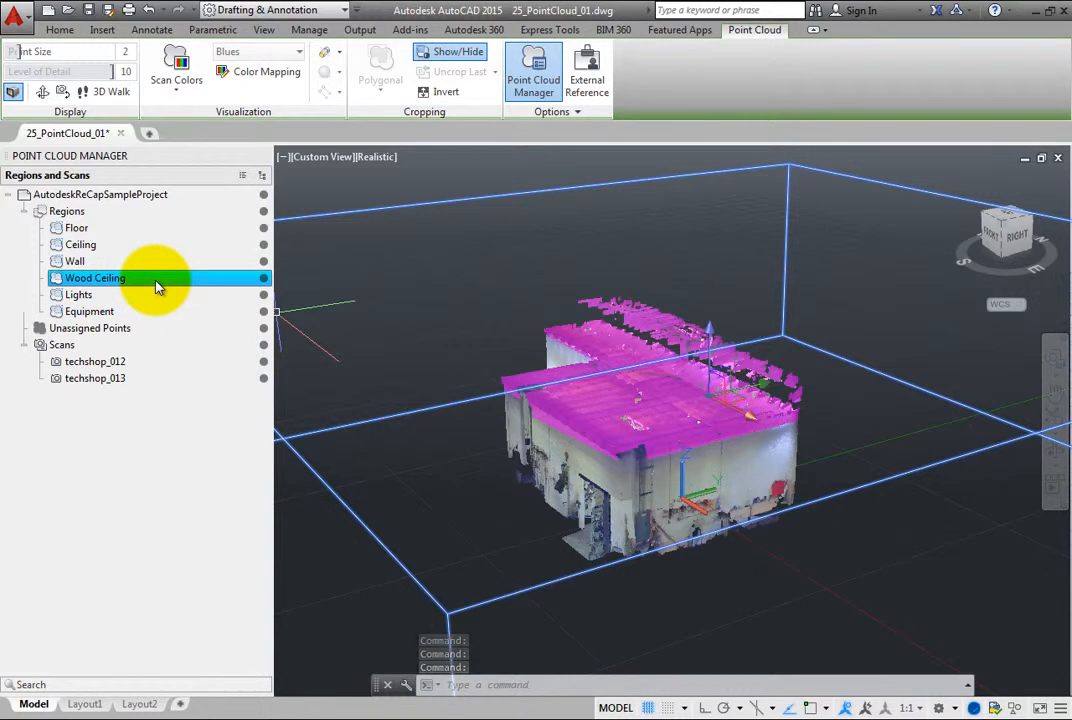
# Step: Isolate the Wood Ceiling region so only its magenta ceiling points remain visible
pyautogui.rightClick(96, 278)
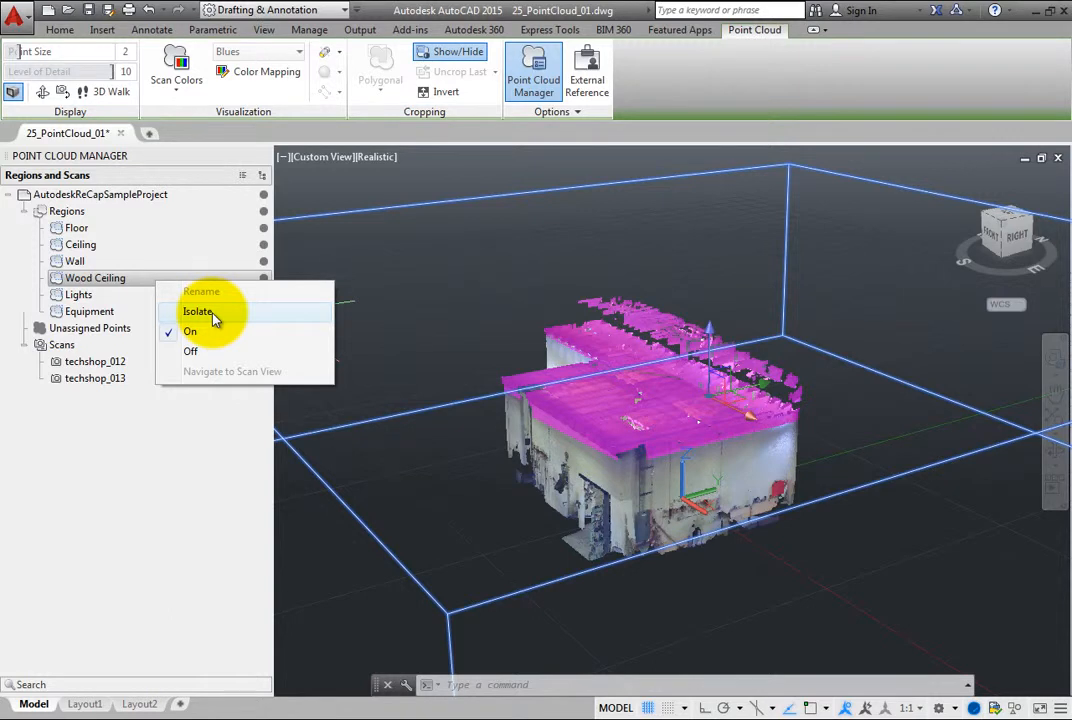
pyautogui.click(198, 312)
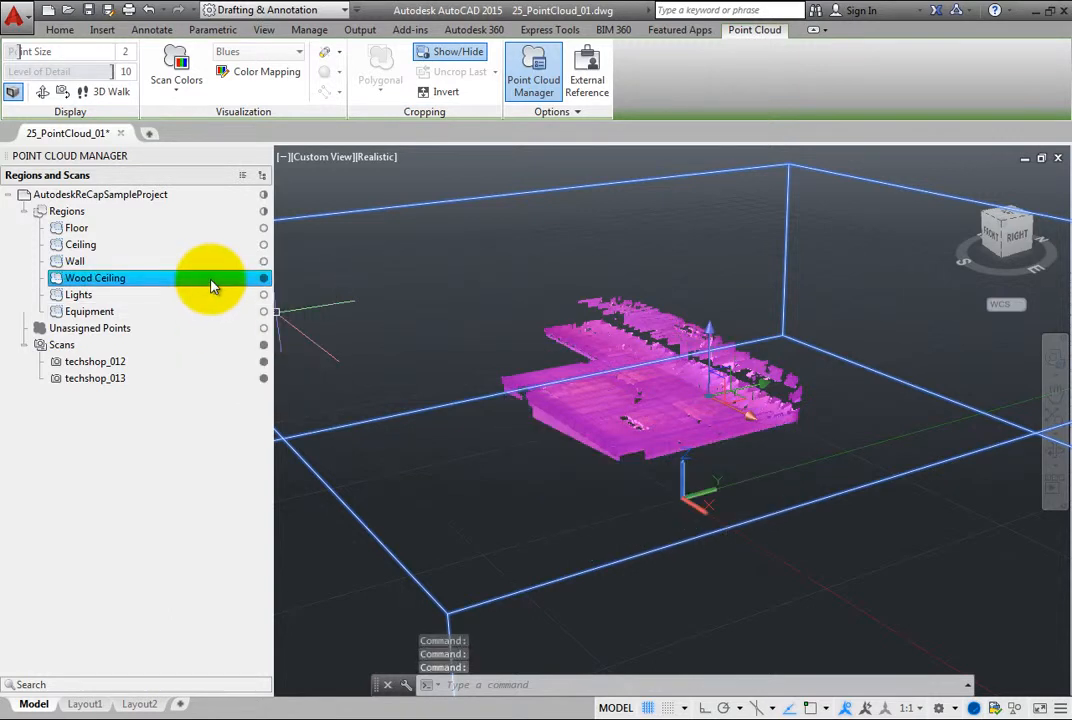
pyautogui.rightClick(96, 278)
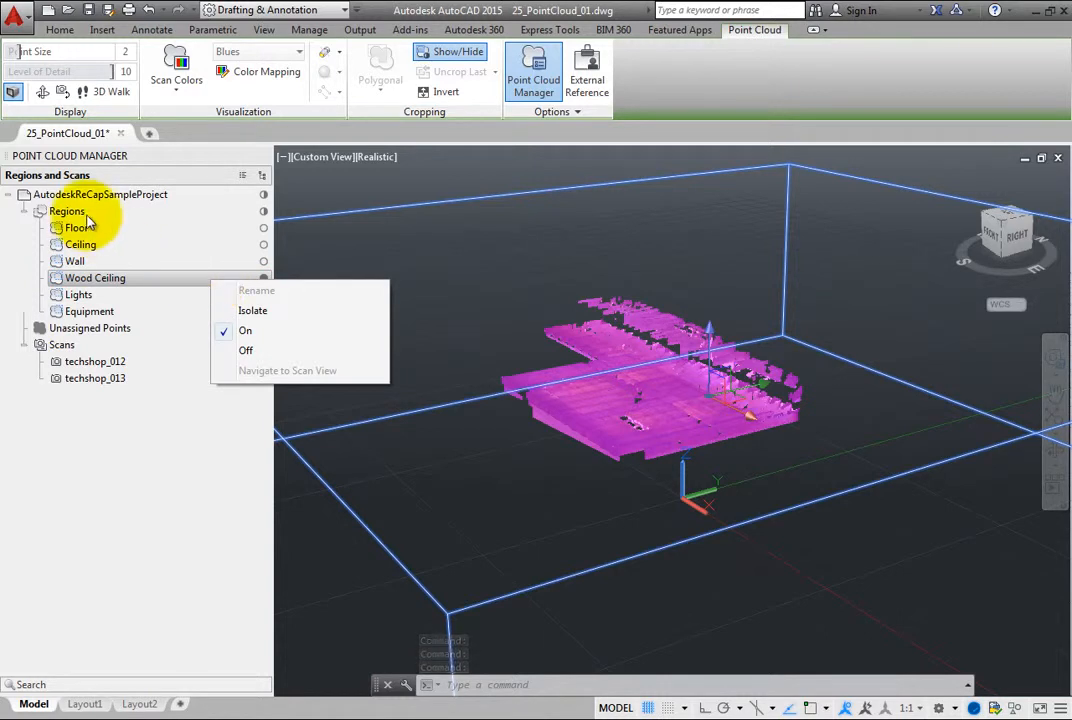
# Step: Turn all regions back on from the Regions node and deselect to restore original scan colors
pyautogui.click(68, 212)
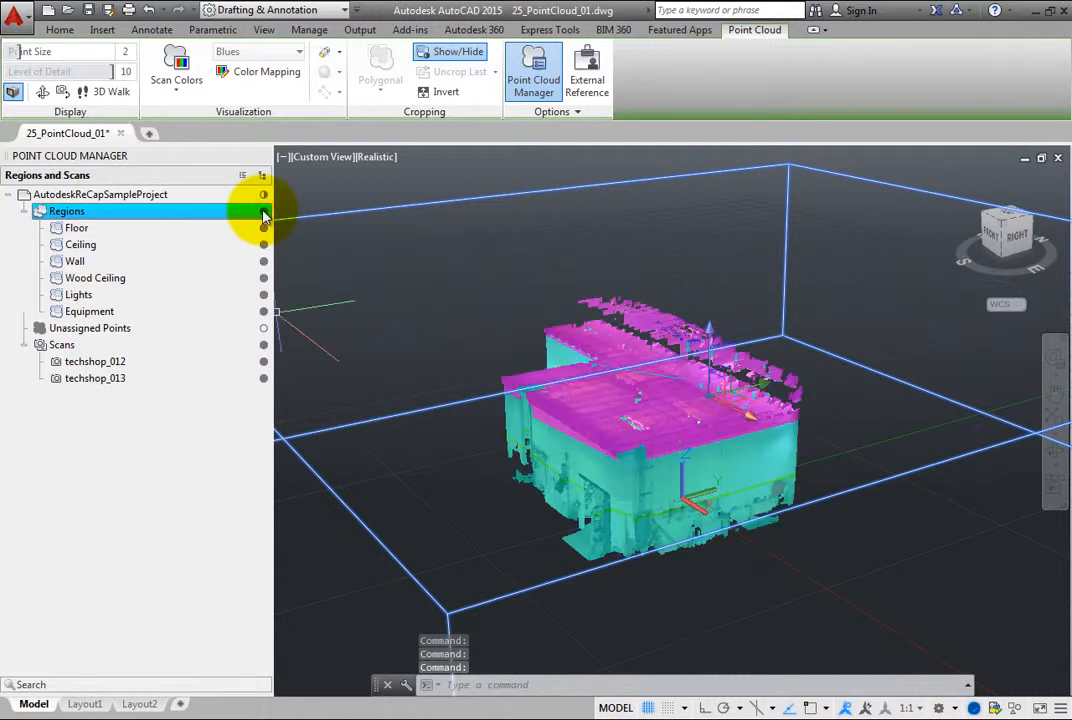
pyautogui.click(264, 210)
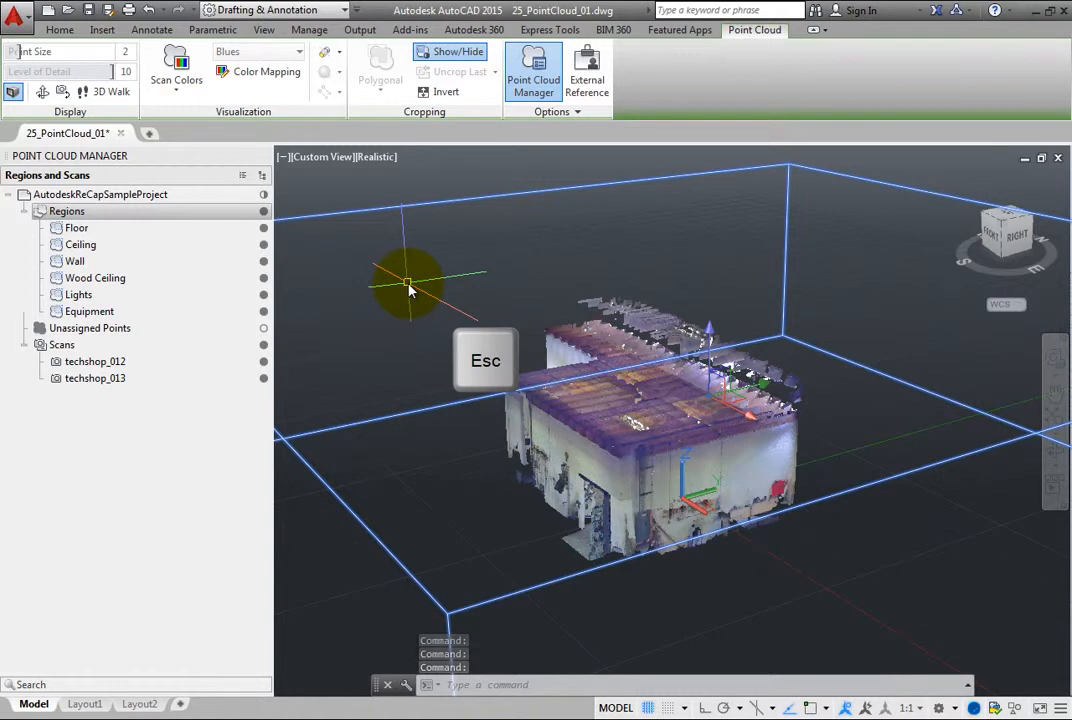
pyautogui.press('Escape')
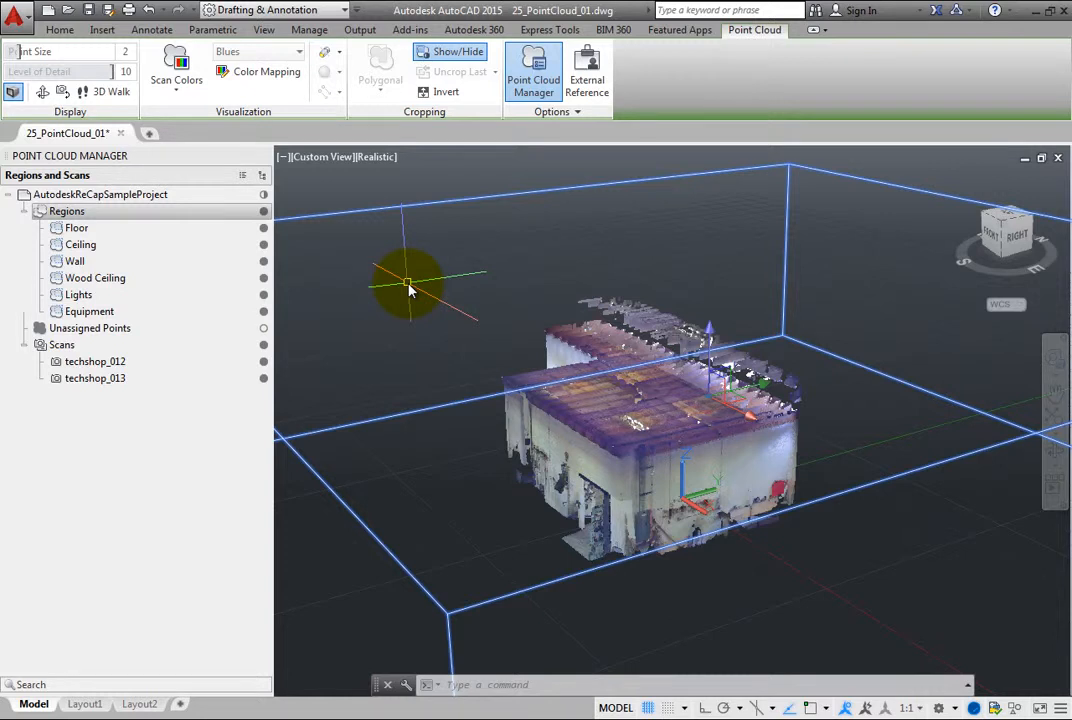
# Step: Select scan techshop_012 under Scans and toggle its visibility to reveal its location
pyautogui.click(96, 360)
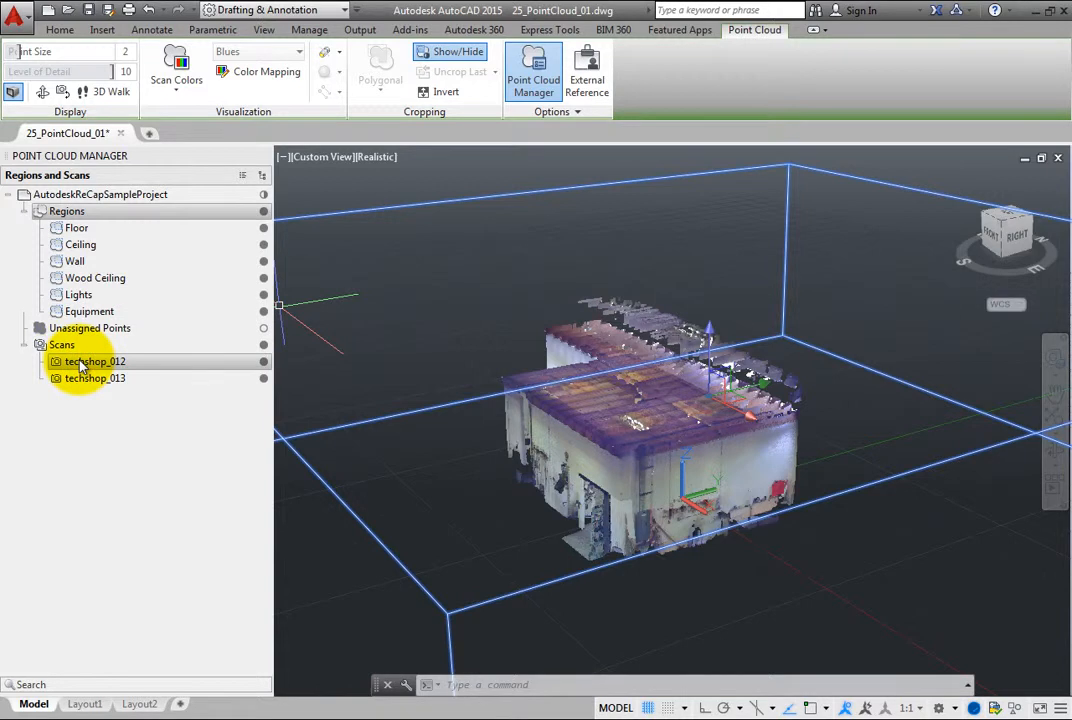
pyautogui.click(96, 360)
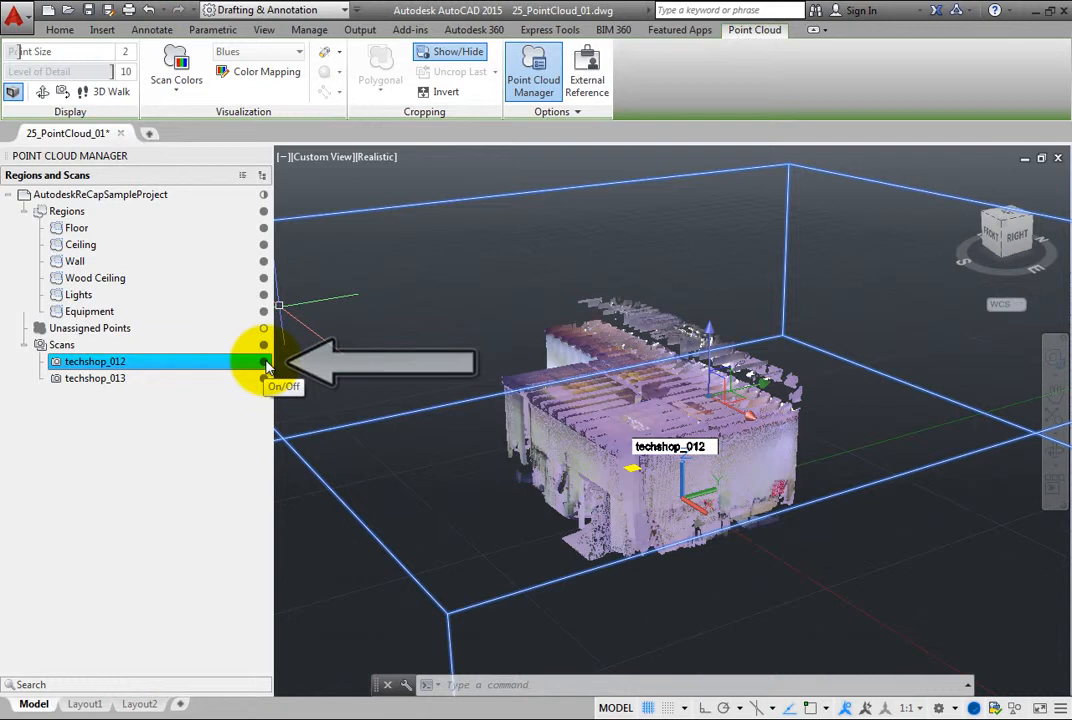
pyautogui.click(264, 360)
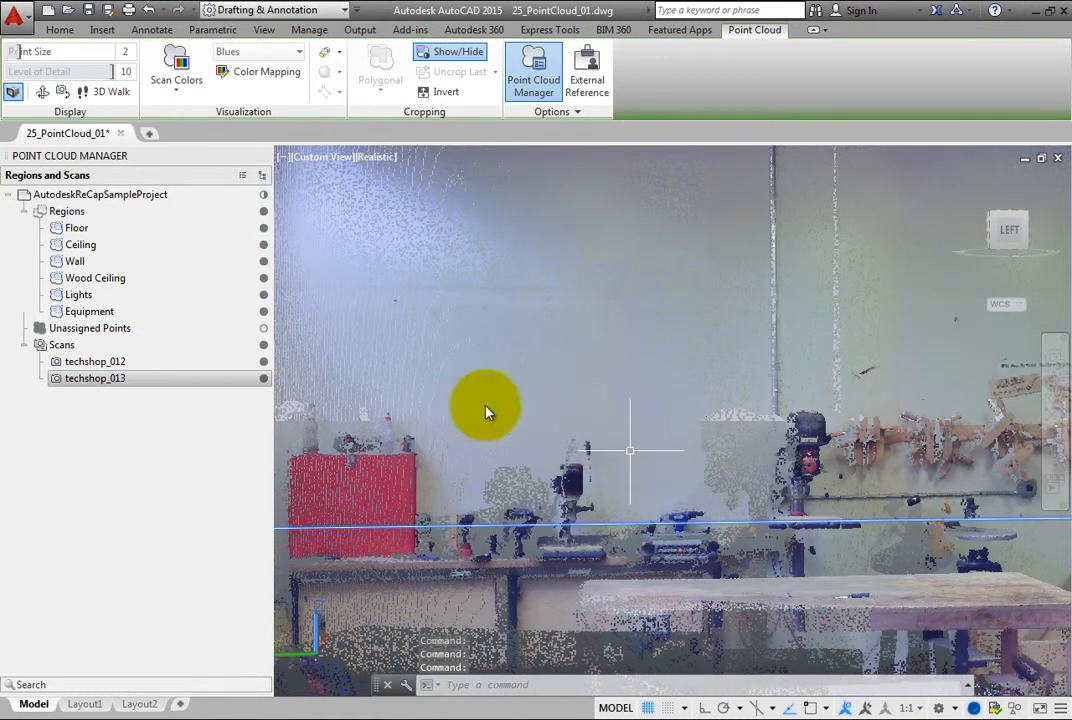
# Step: Swivel the view from techshop_013's camera position to look across the shop interior
pyautogui.click(62, 92)
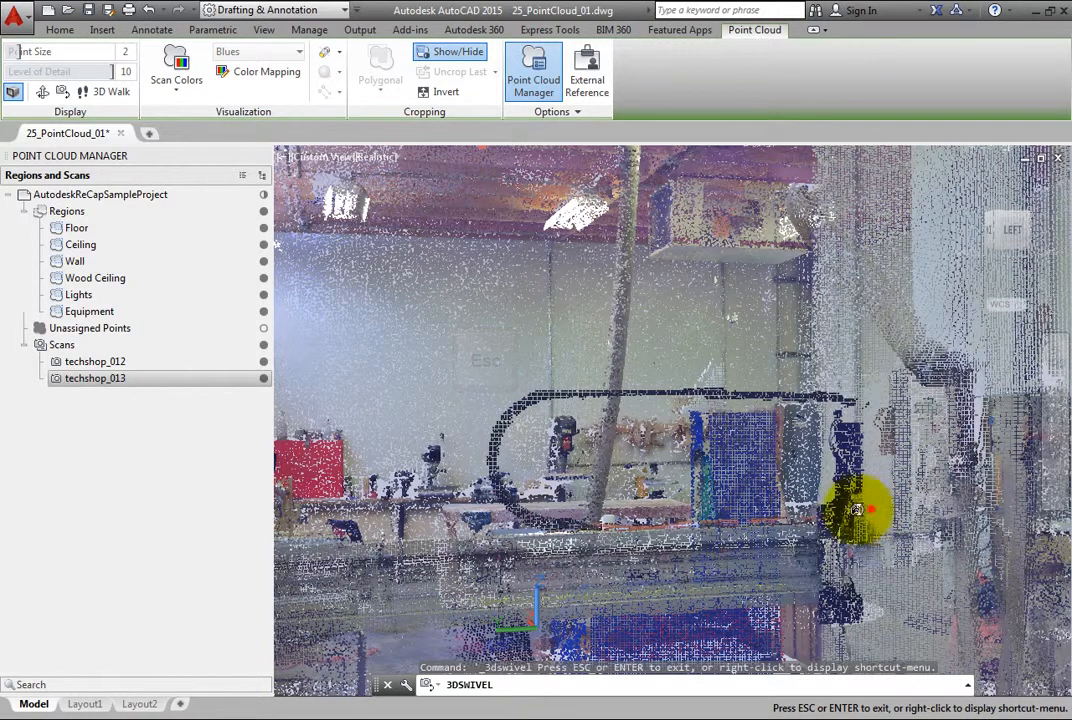
pyautogui.moveTo(870, 510); pyautogui.dragTo(500, 476)
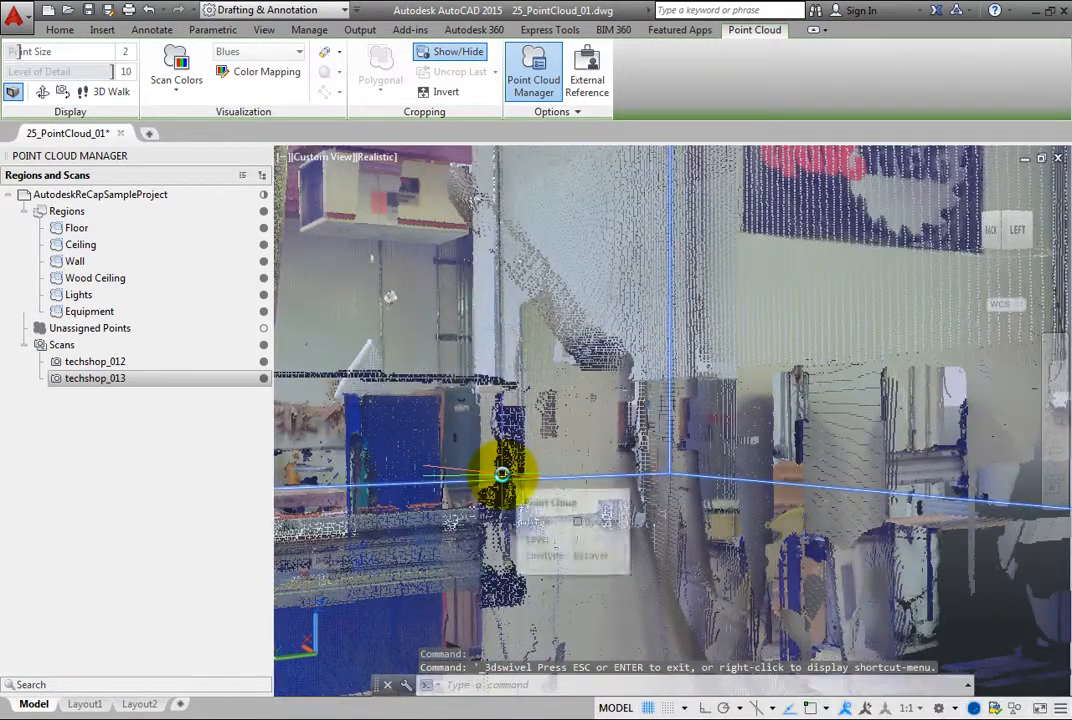